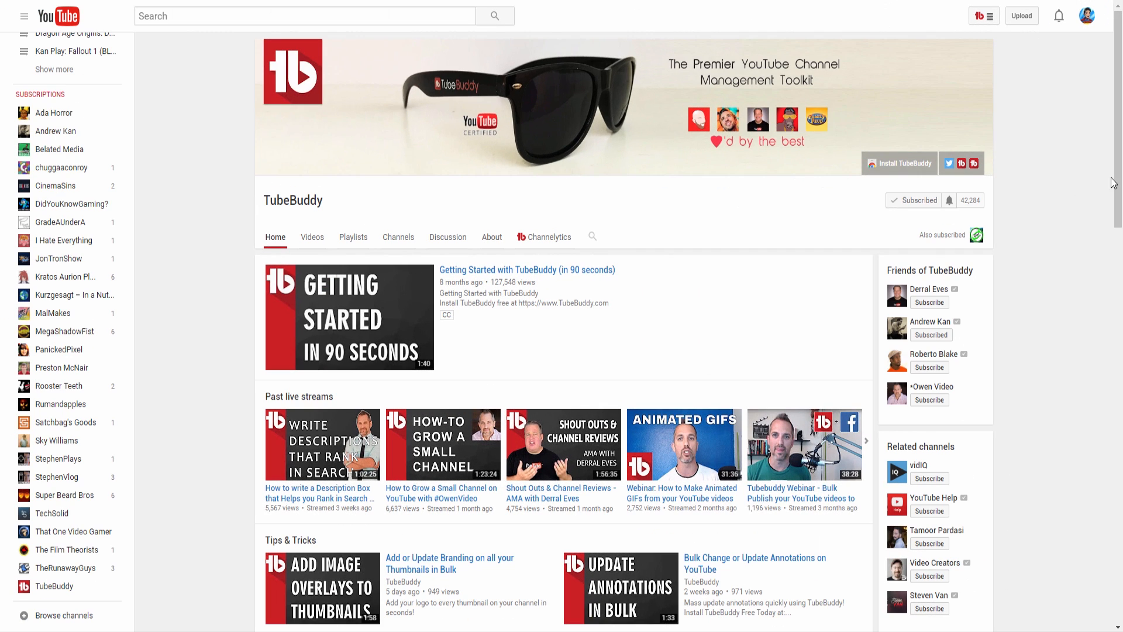
# - Sign in to the TubeBuddy web tools to reach the Home dashboard with two channels
pyautogui.scroll(-3)
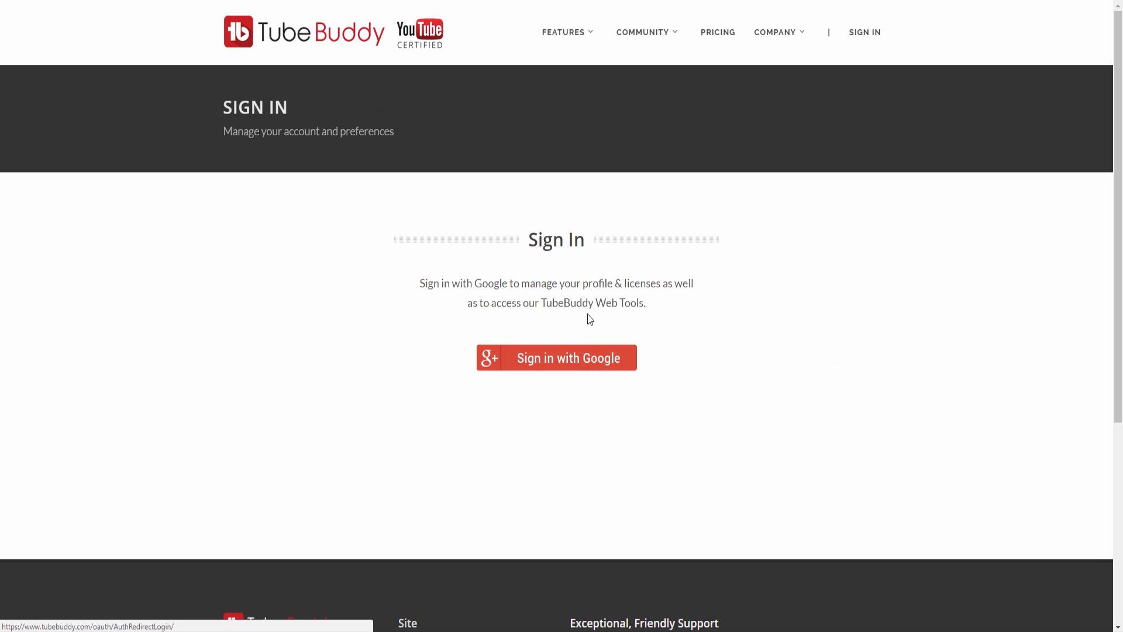
pyautogui.click(556, 358)
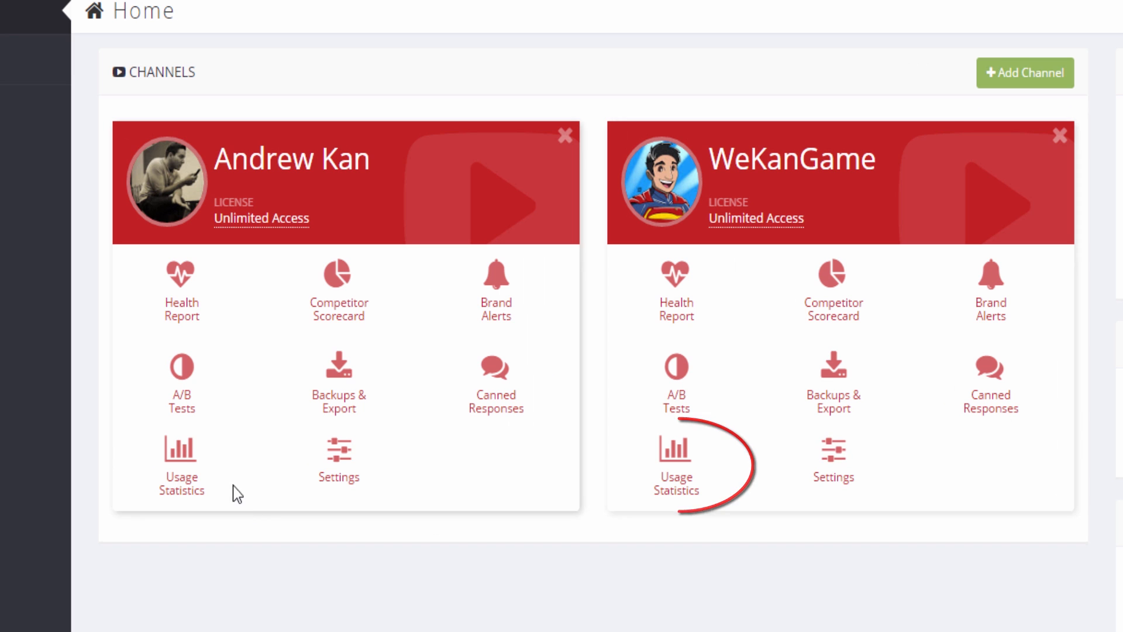
# - View the WeKanGame channel's Usage Statistics and browse the per-tool actions and time saved
pyautogui.click(674, 462)
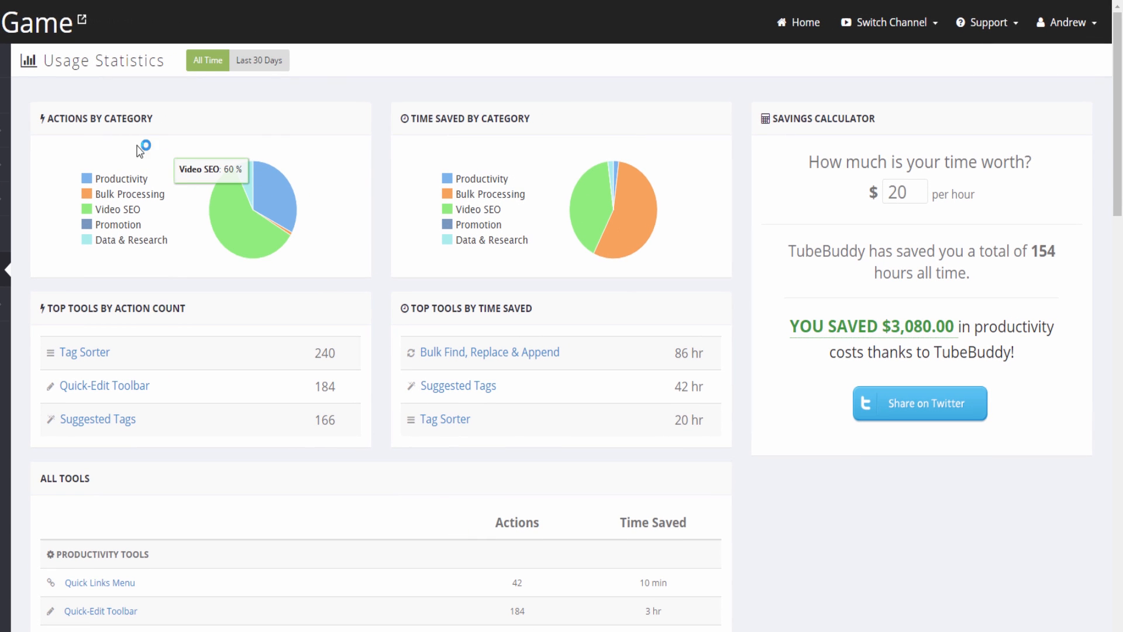
pyautogui.scroll(-3)
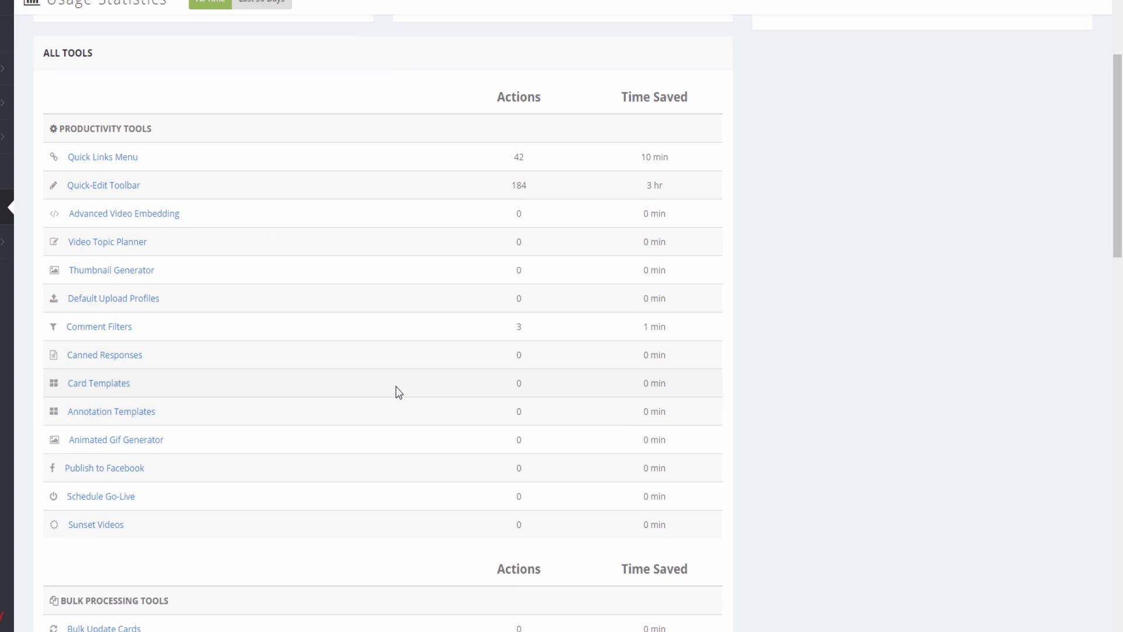
pyautogui.scroll(-3)
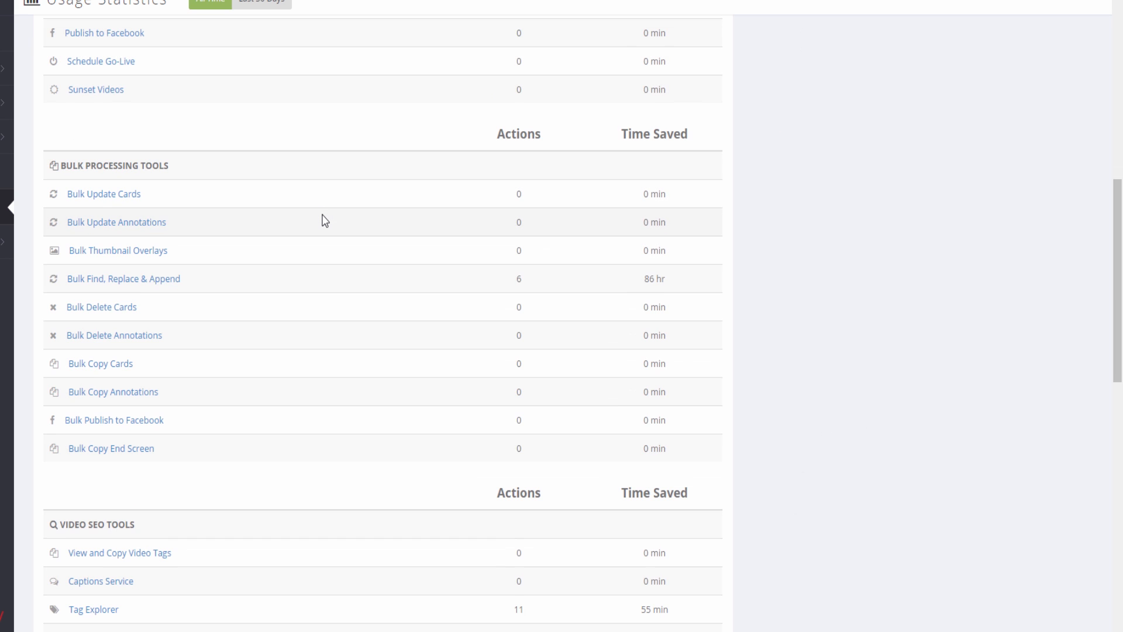
pyautogui.scroll(-3)
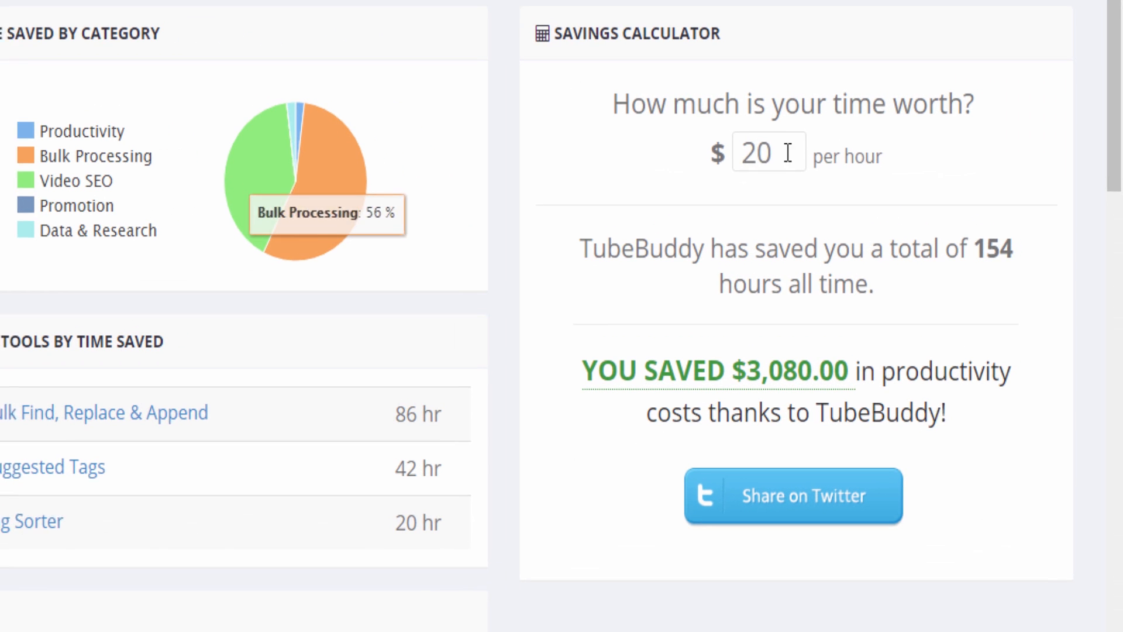
# - Try an hourly rate of 25 in the savings calculator and limit statistics to the last 30 days
pyautogui.write('25')
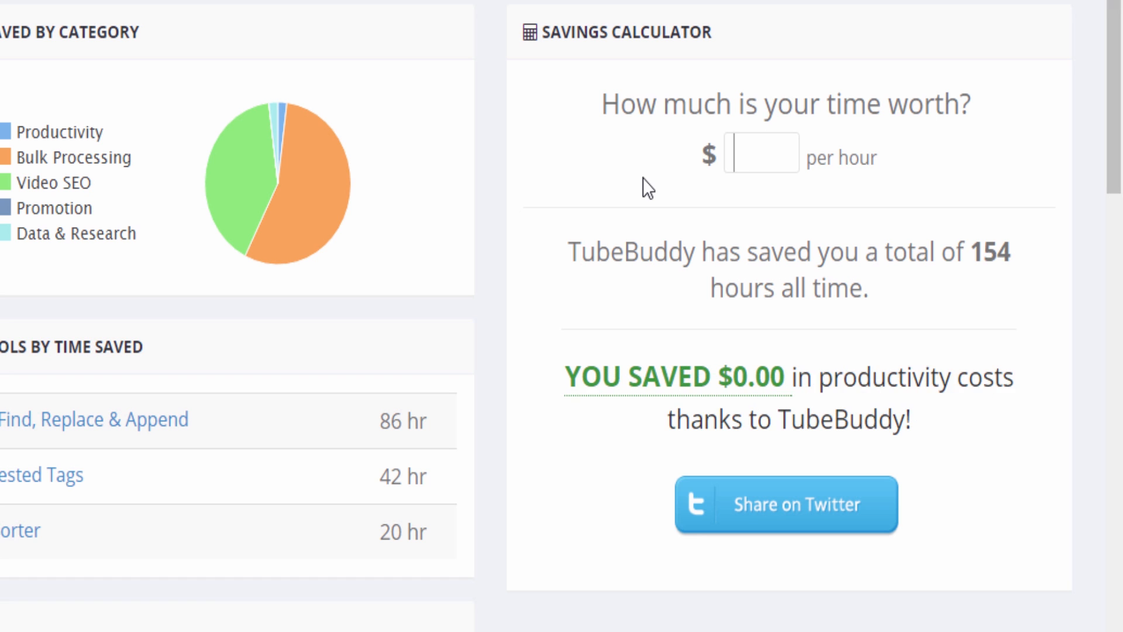
pyautogui.click(784, 504)
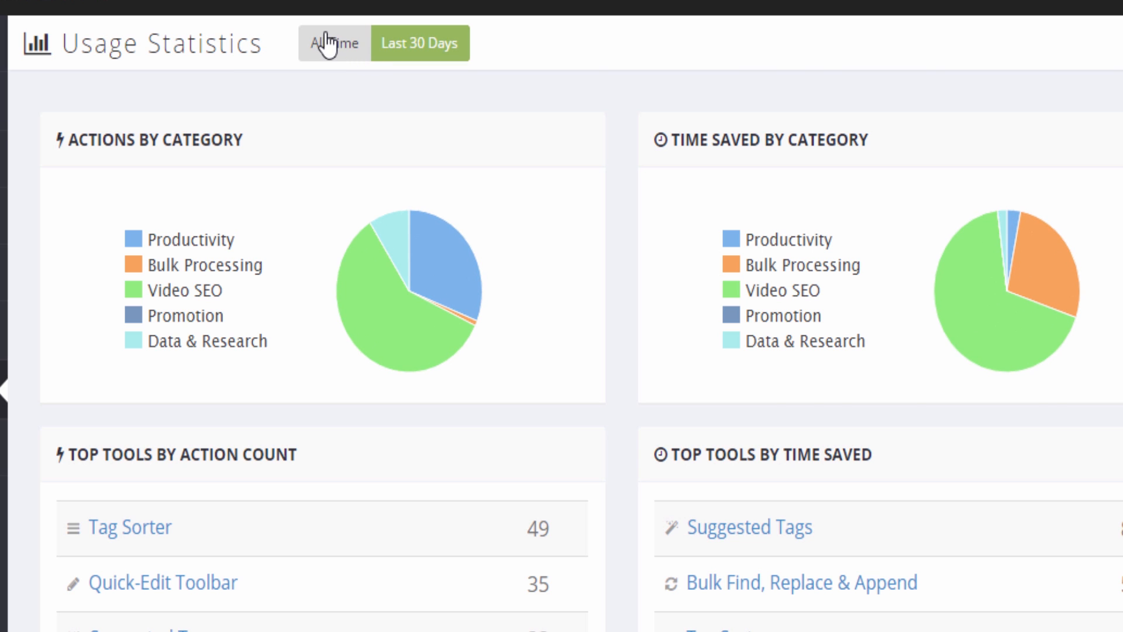
# - Switch the statistics back to all time and browse the full per-tool table
pyautogui.click(334, 43)
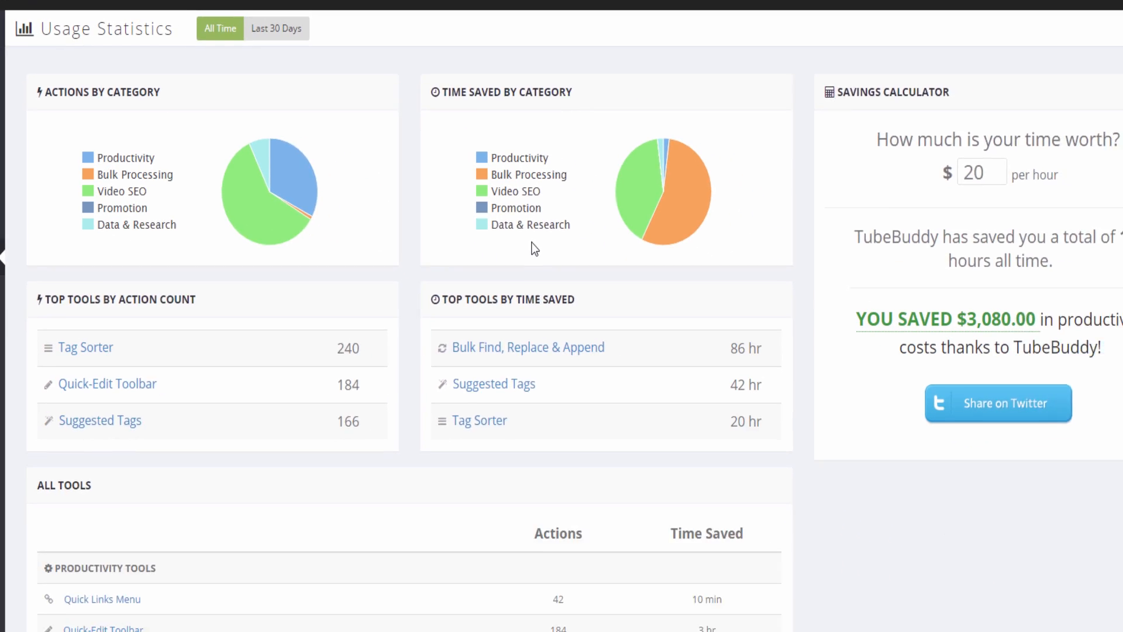
pyautogui.scroll(-3)
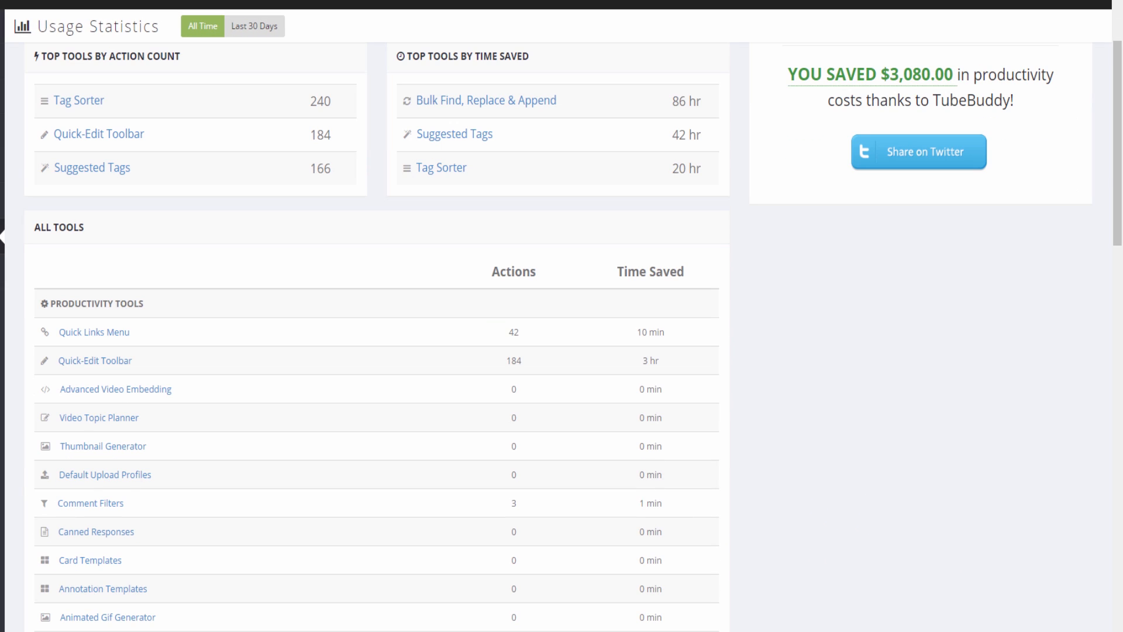
pyautogui.scroll(-3)
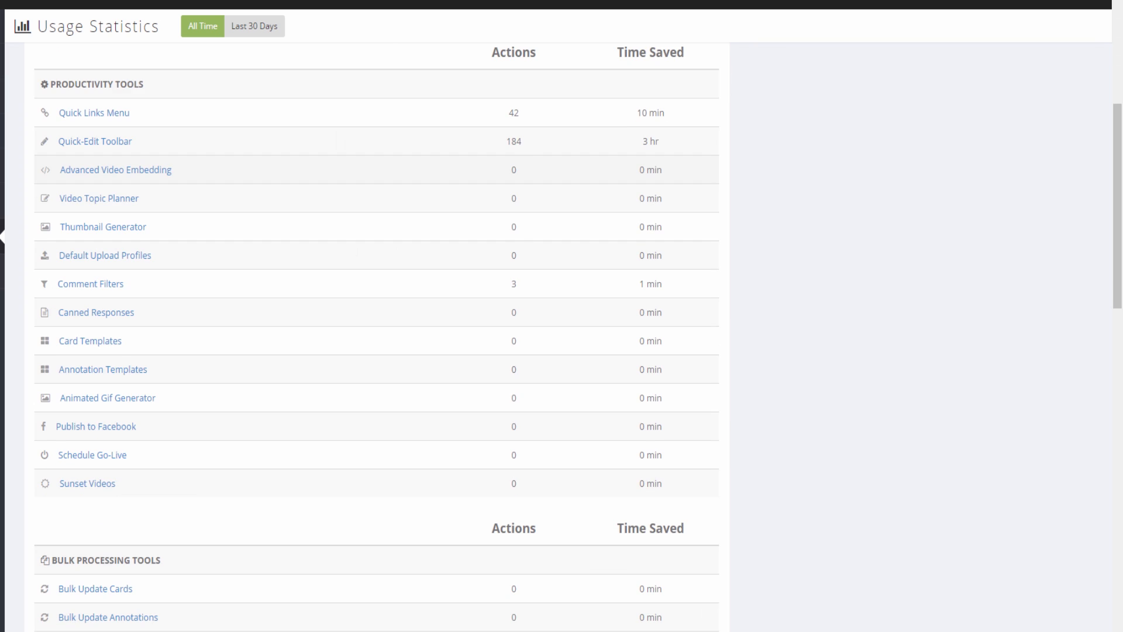
pyautogui.scroll(-3)
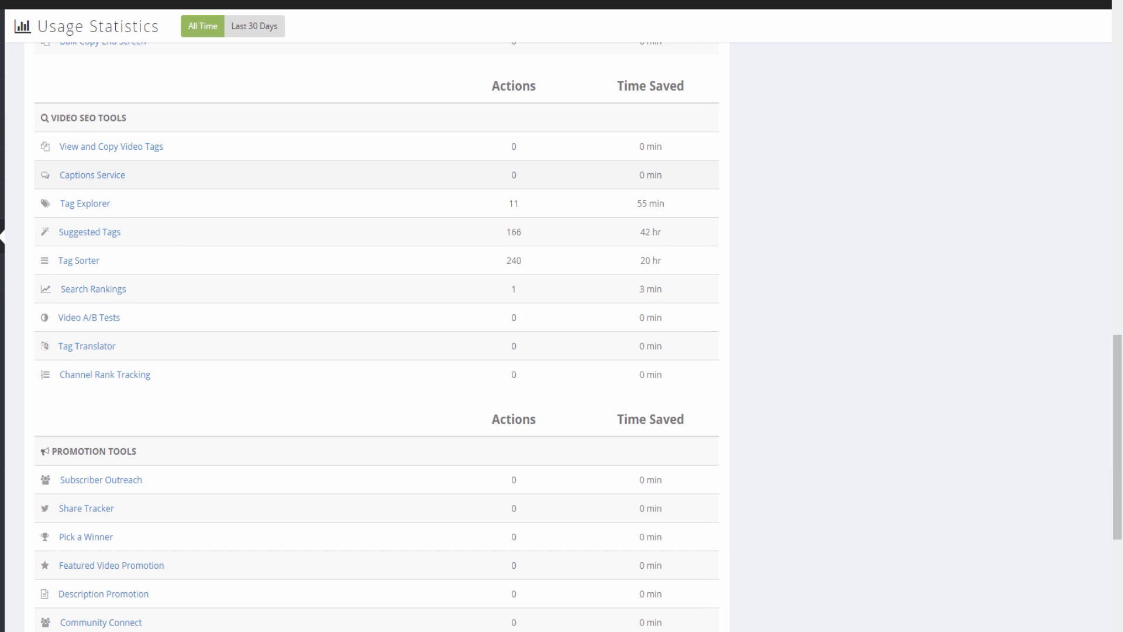
pyautogui.scroll(-3)
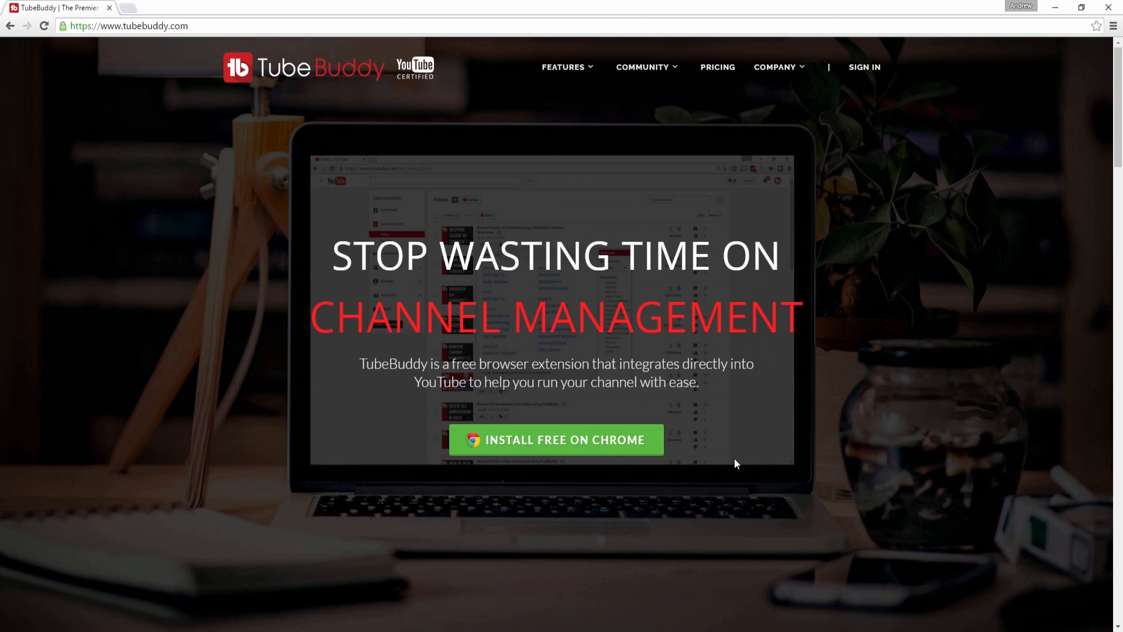
# - Visit the TubeBuddy community forums and browse the TubeBuddy Board and YouTube Board lists
pyautogui.click(556, 440)
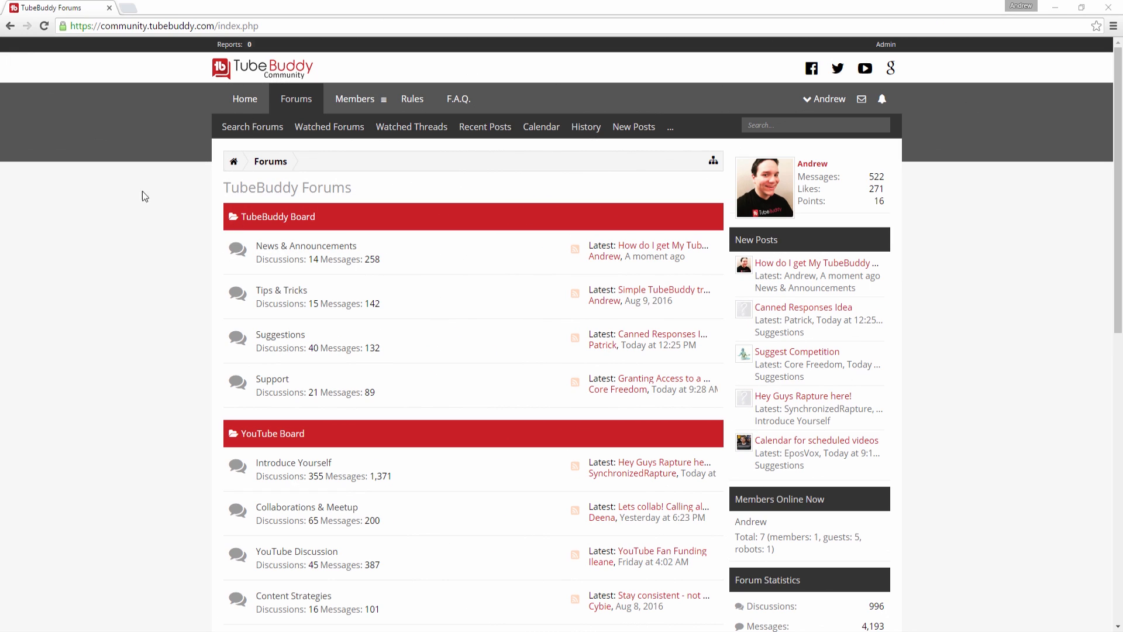
pyautogui.scroll(-3)
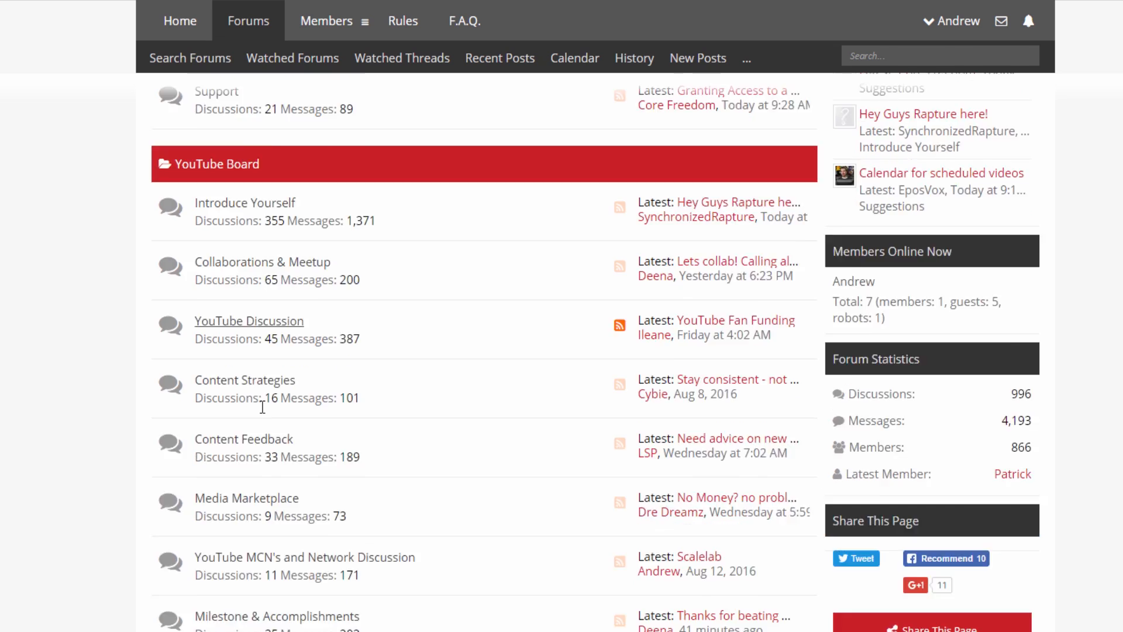
pyautogui.scroll(-3)
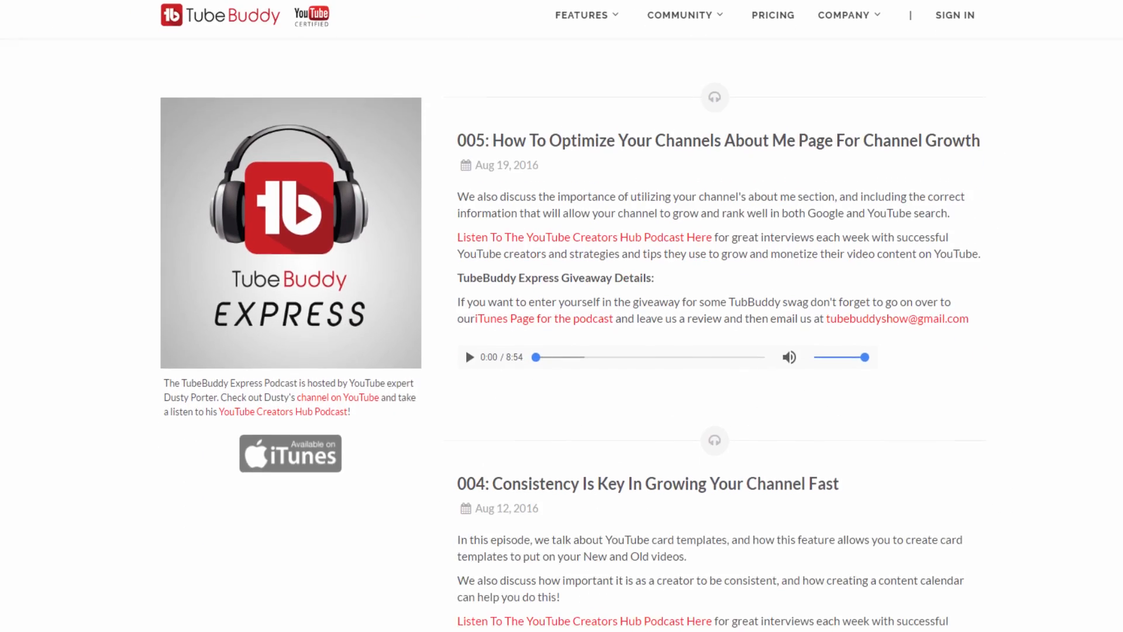
# - Scroll through the TubeBuddy Express podcast episodes from 005 down to 001
pyautogui.scroll(-3)
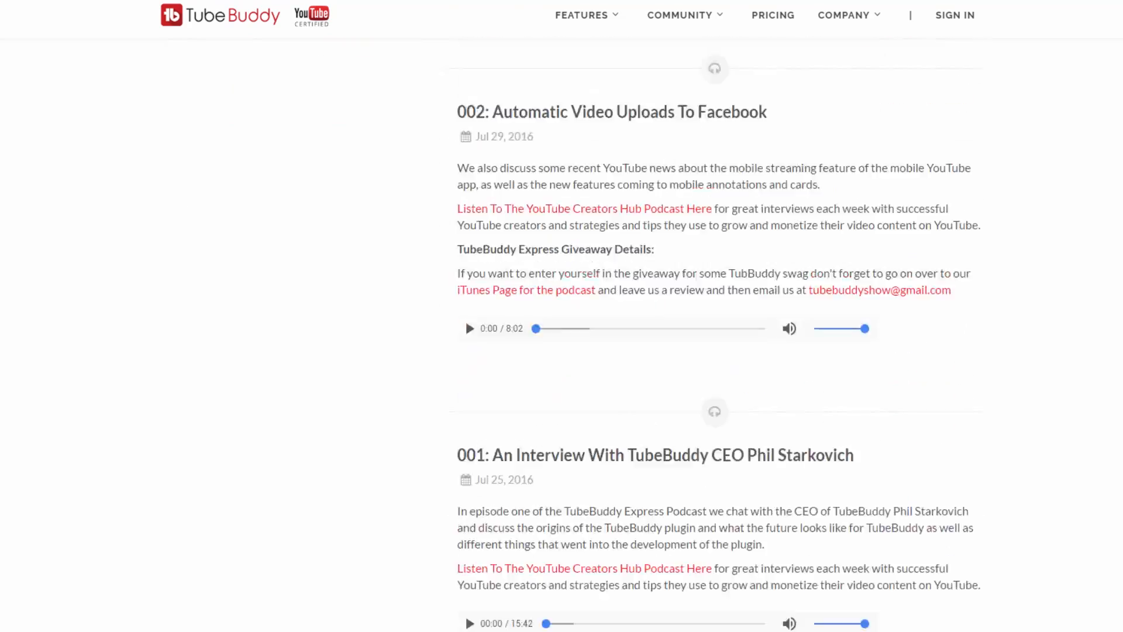
pyautogui.scroll(-3)
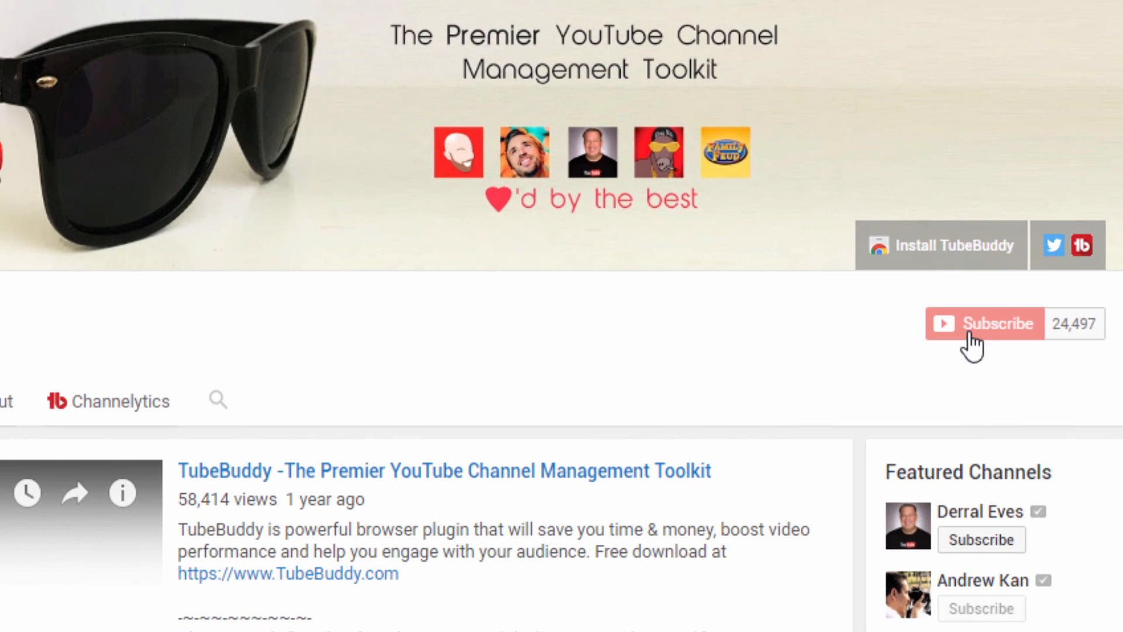
# - Subscribe to the TubeBuddy channel on YouTube
pyautogui.click(982, 323)
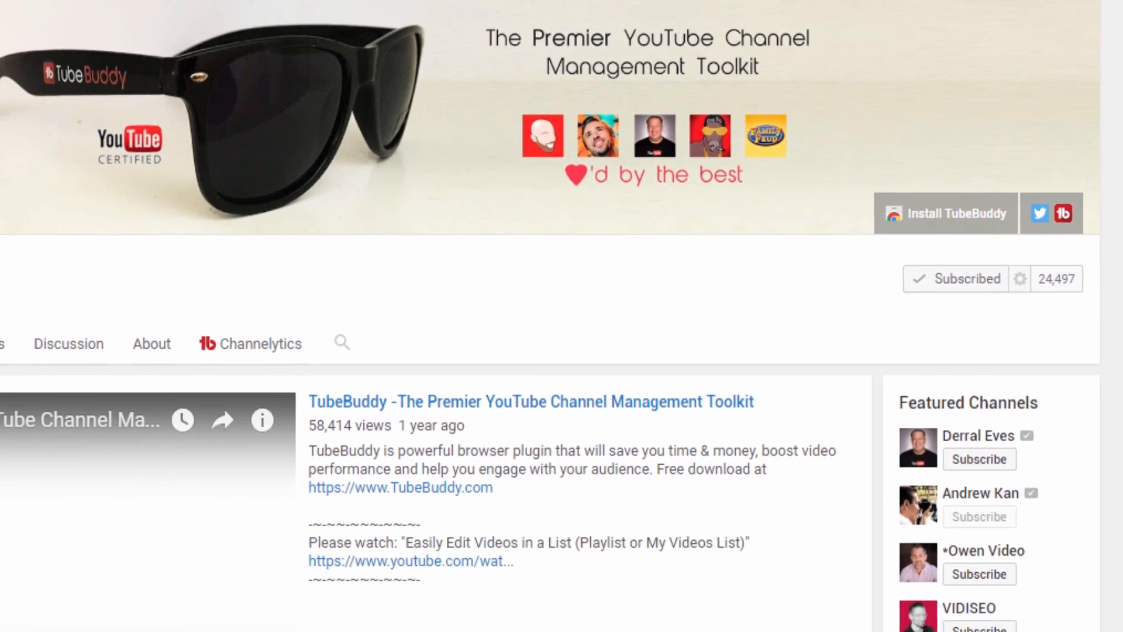